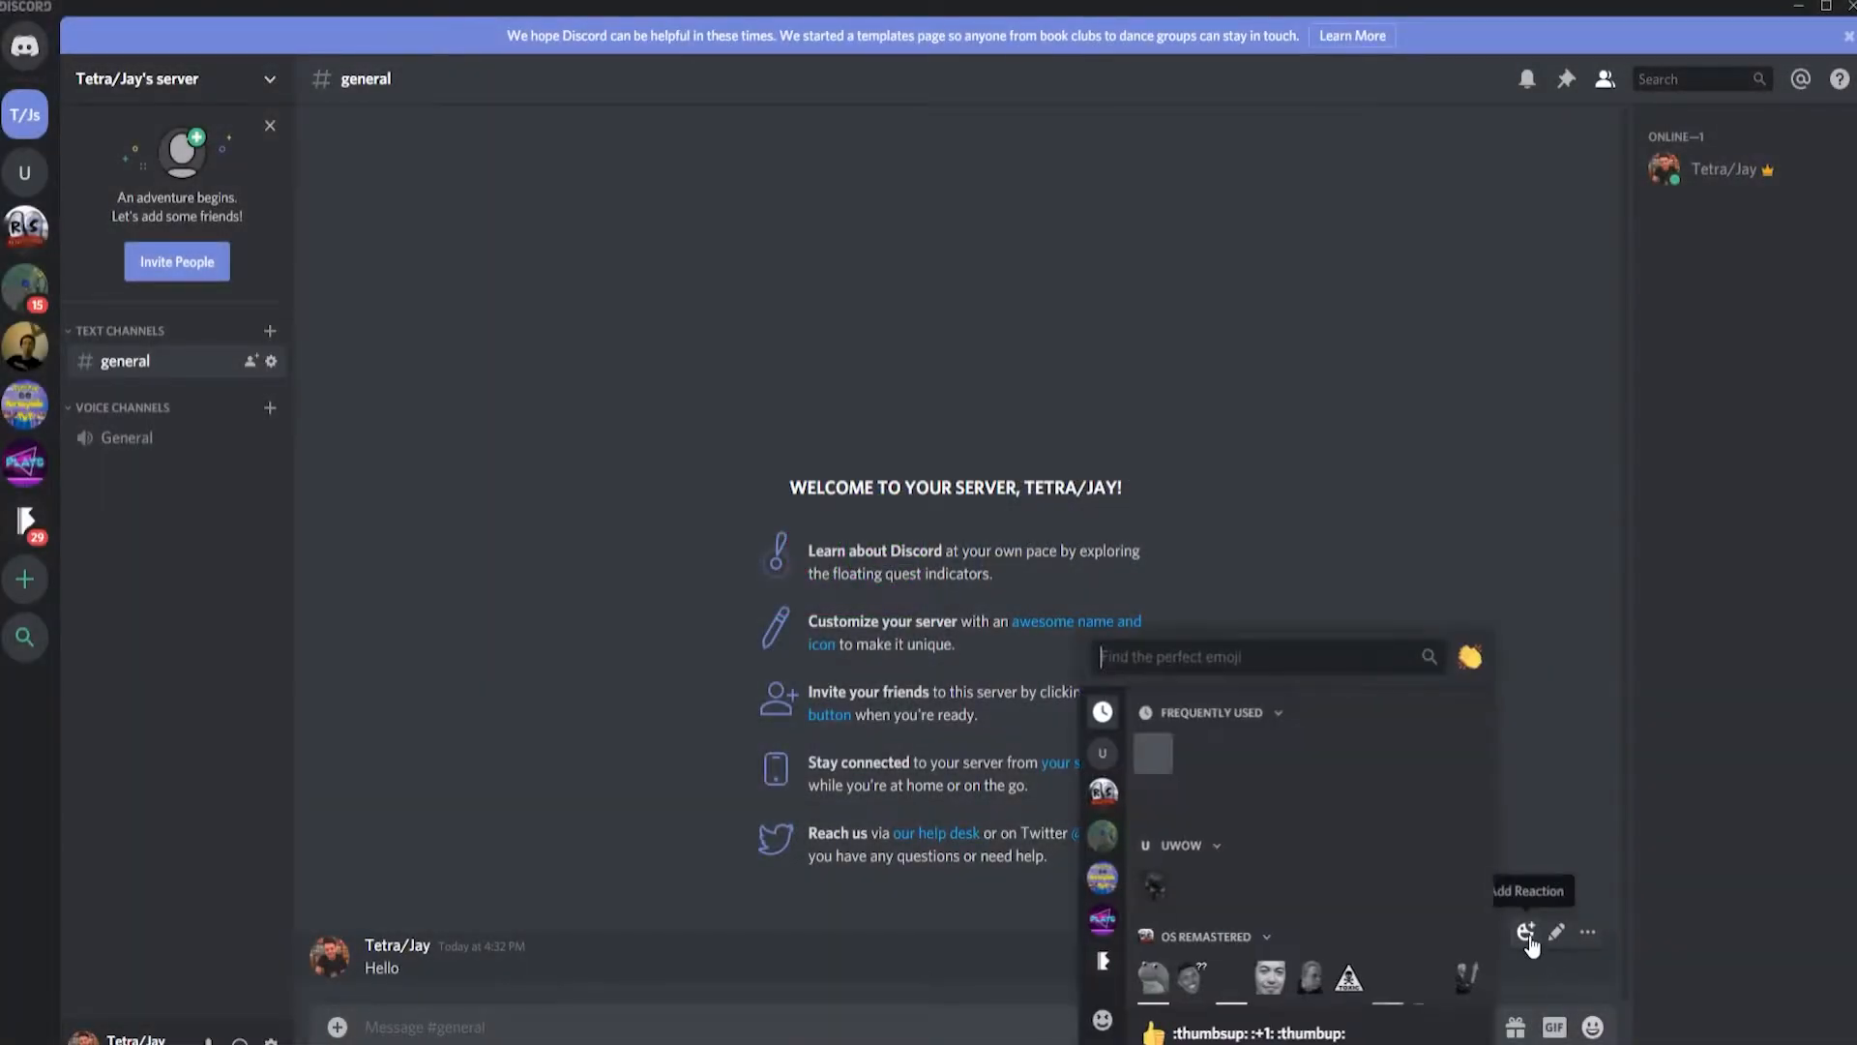
# React to the Hello message in general with a thumbs-up emoji
pyautogui.click(1146, 1032)
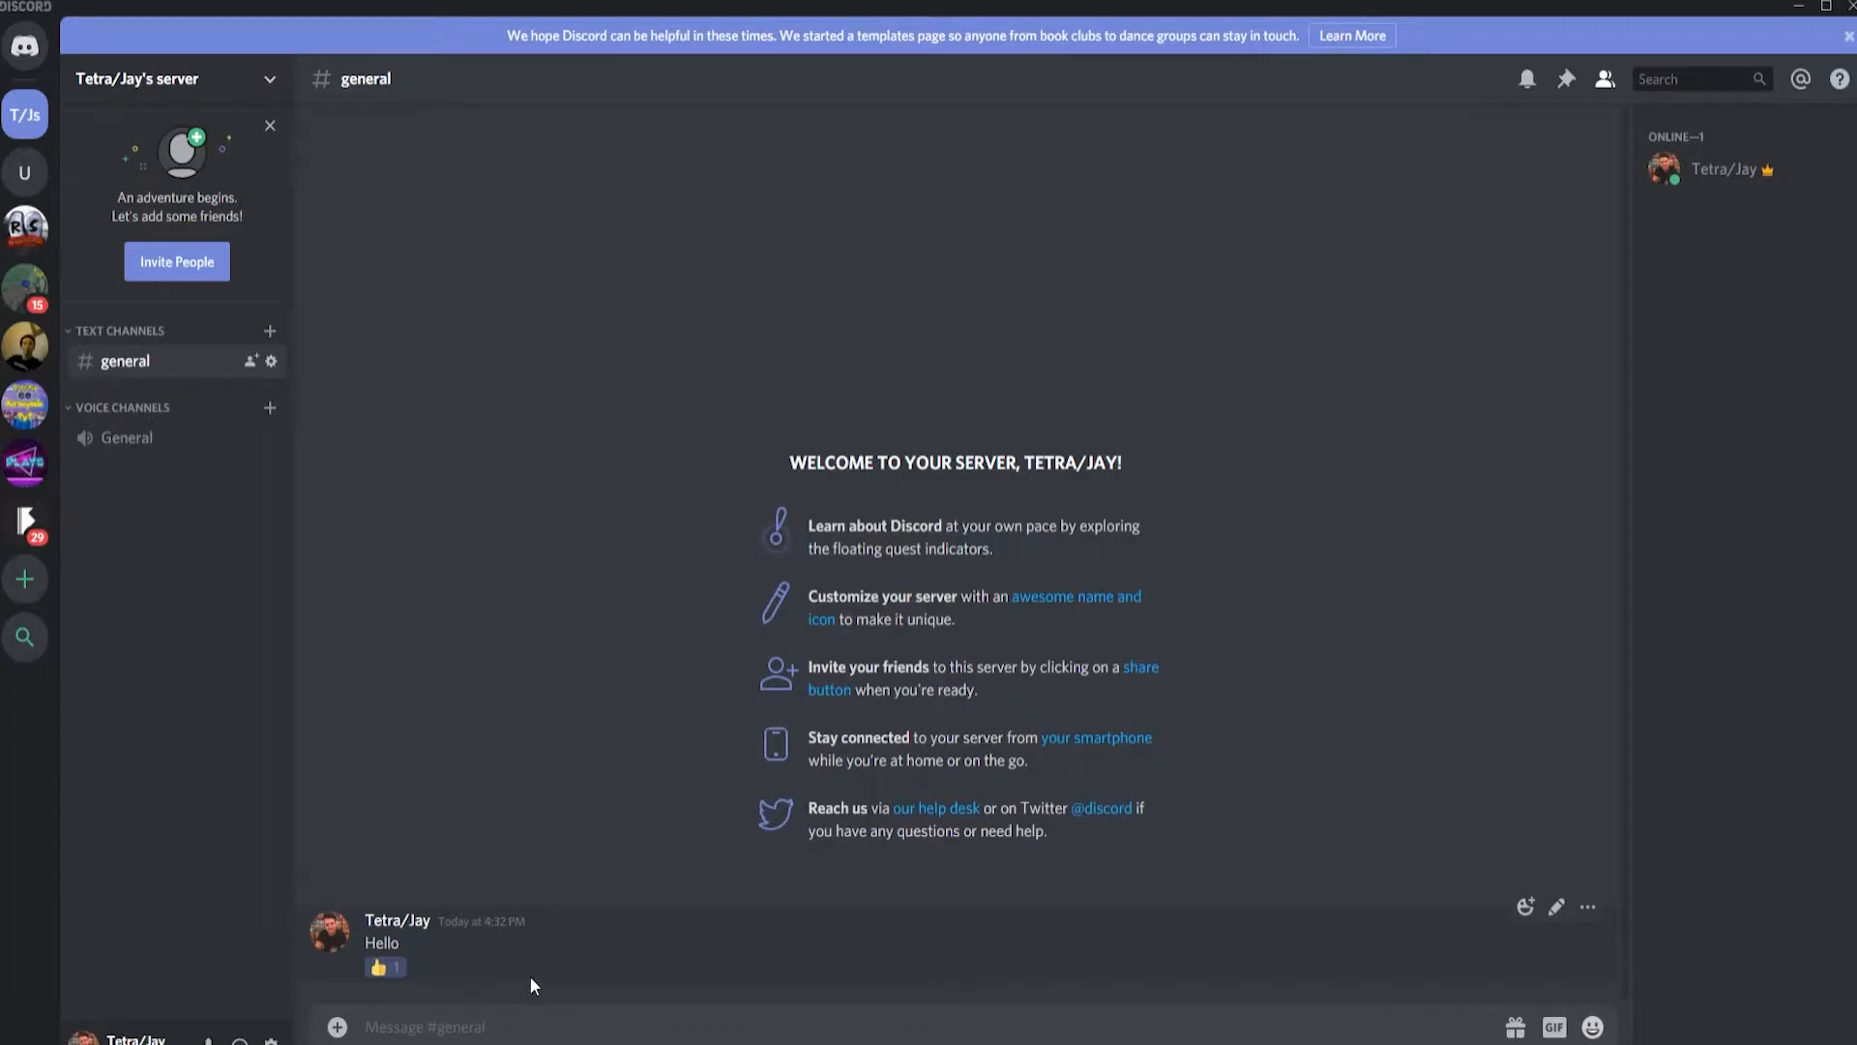
pyautogui.click(25, 45)
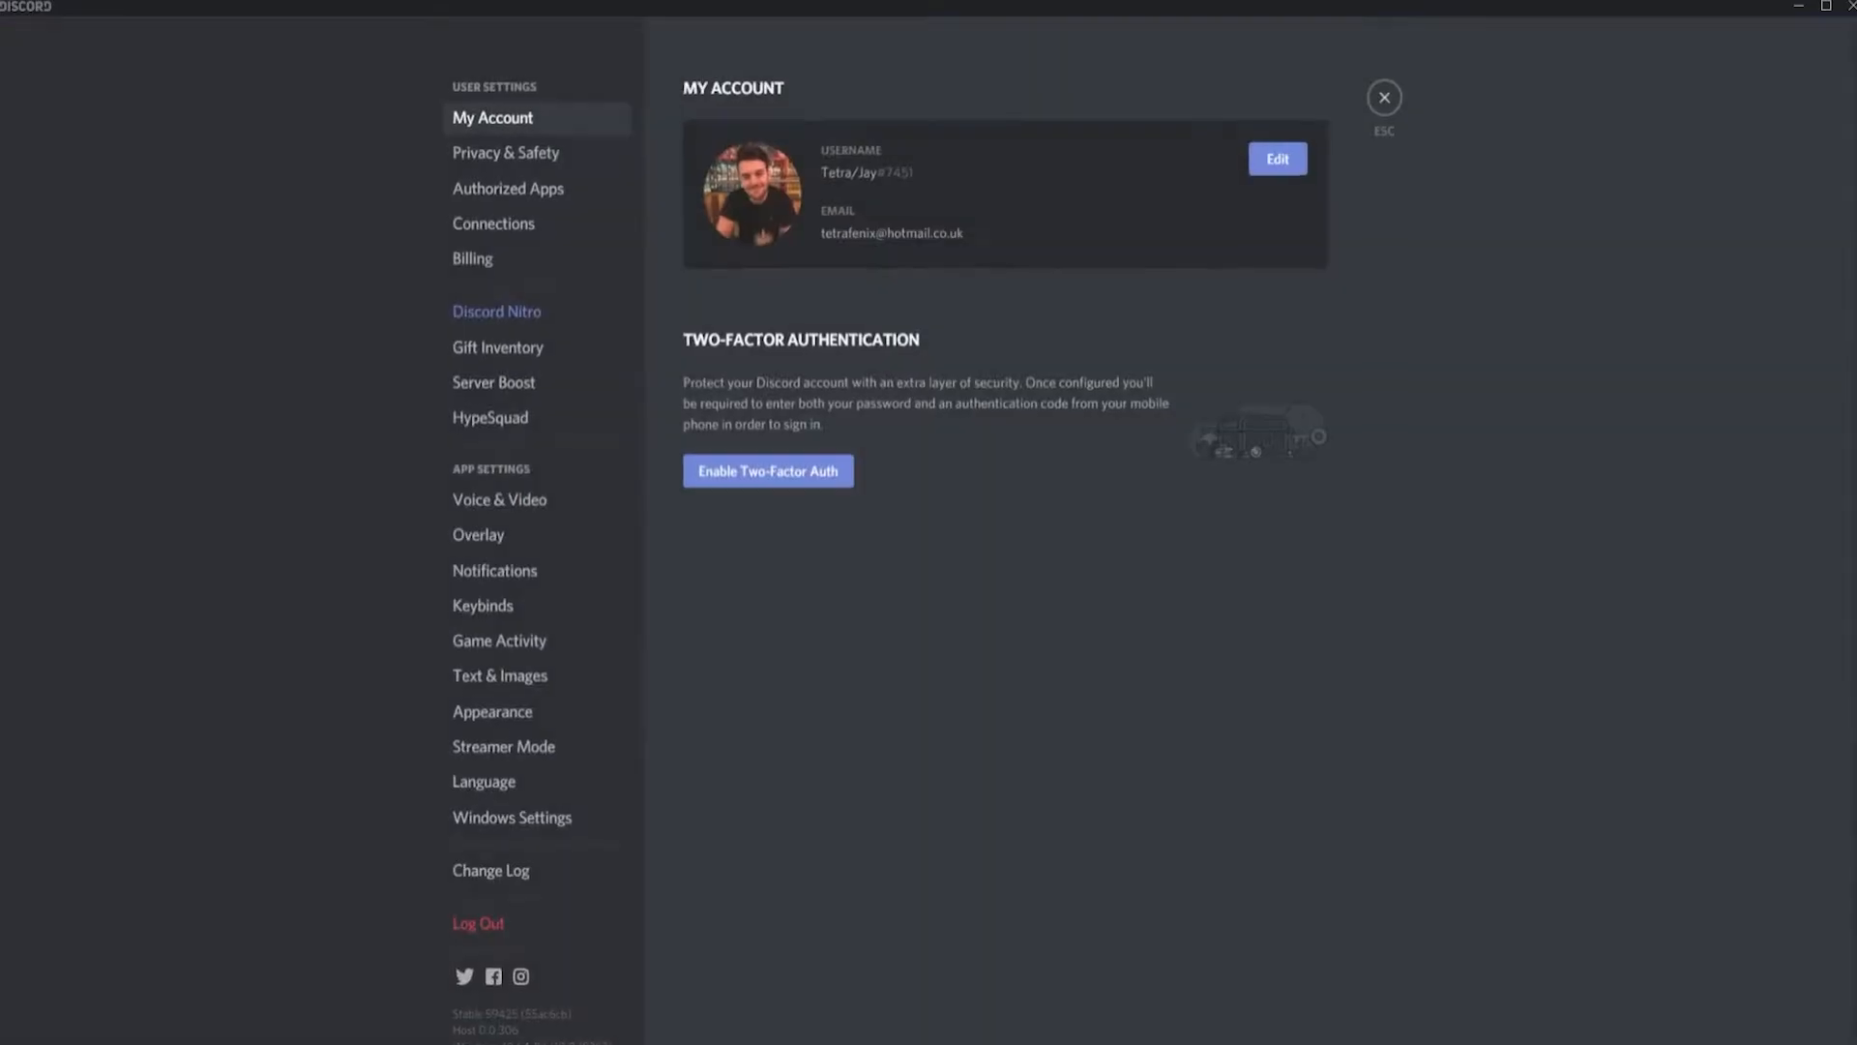
pyautogui.moveTo(496, 698)
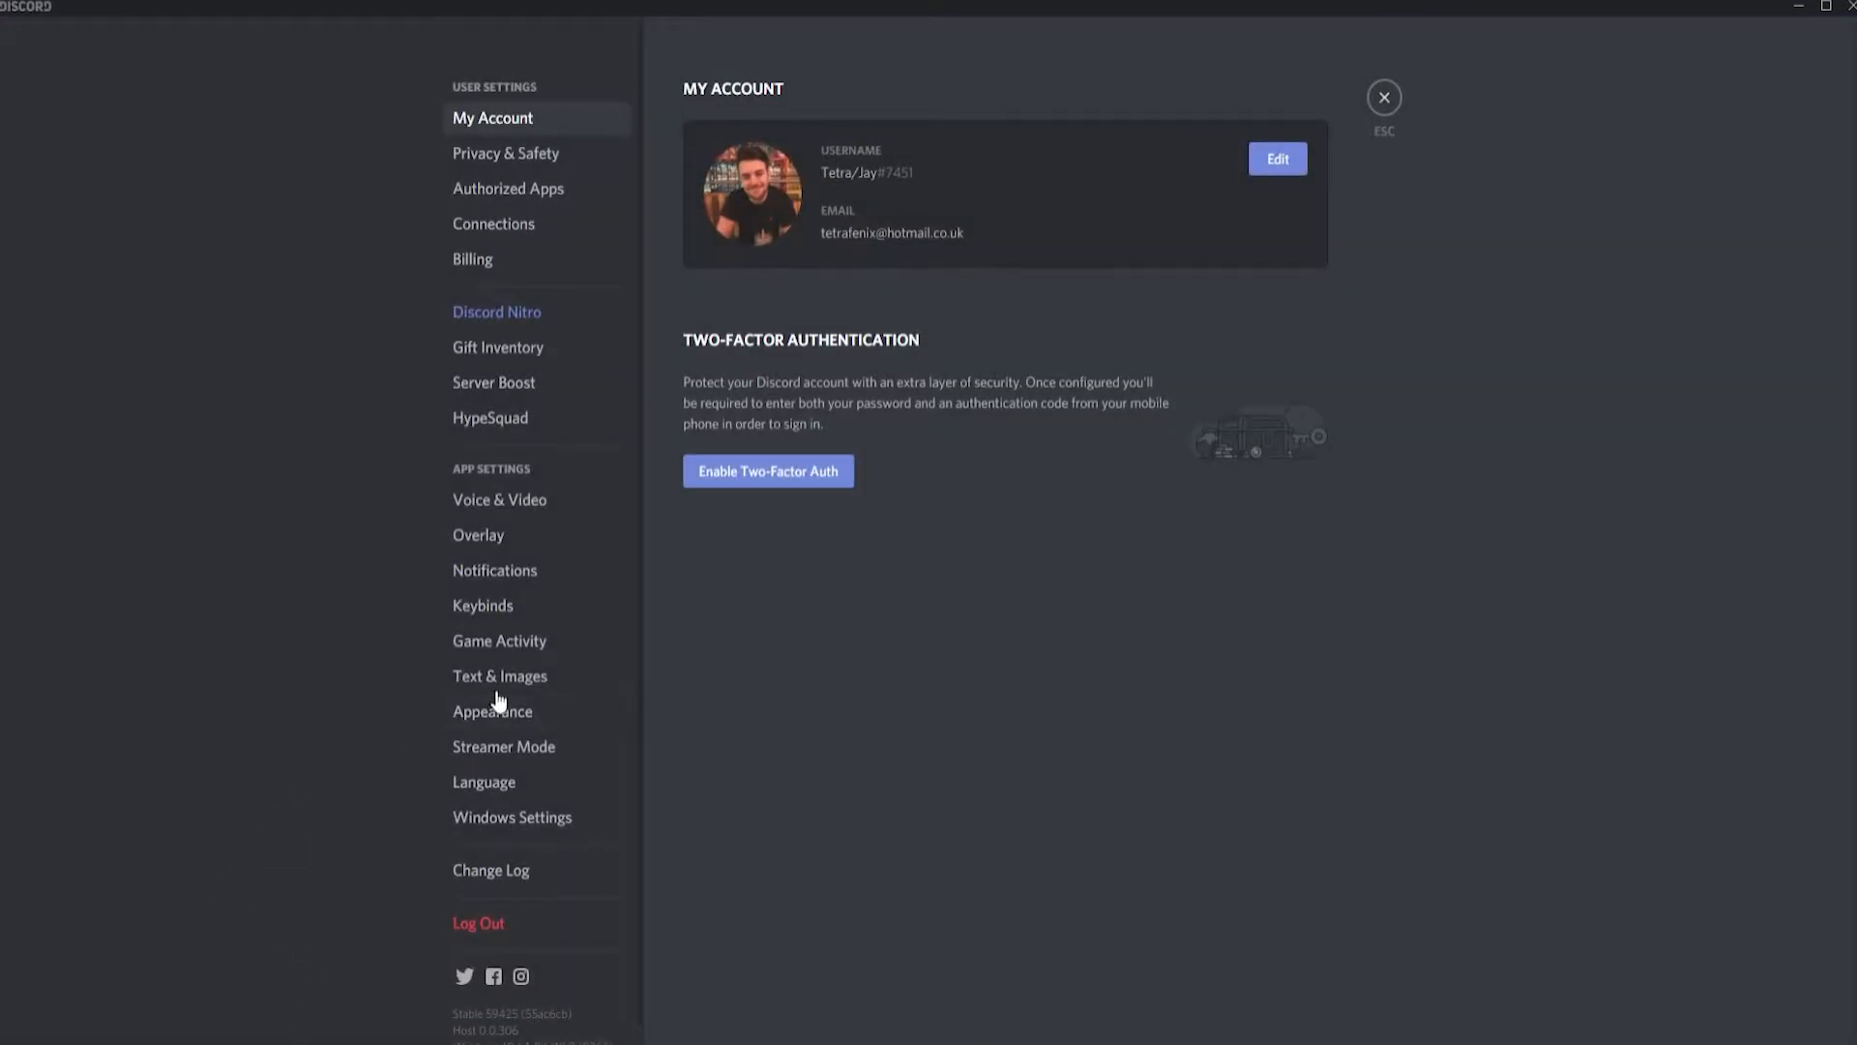
# Switch off 'Show emoji reactions on messages' under Text & Images, then close settings
pyautogui.click(499, 675)
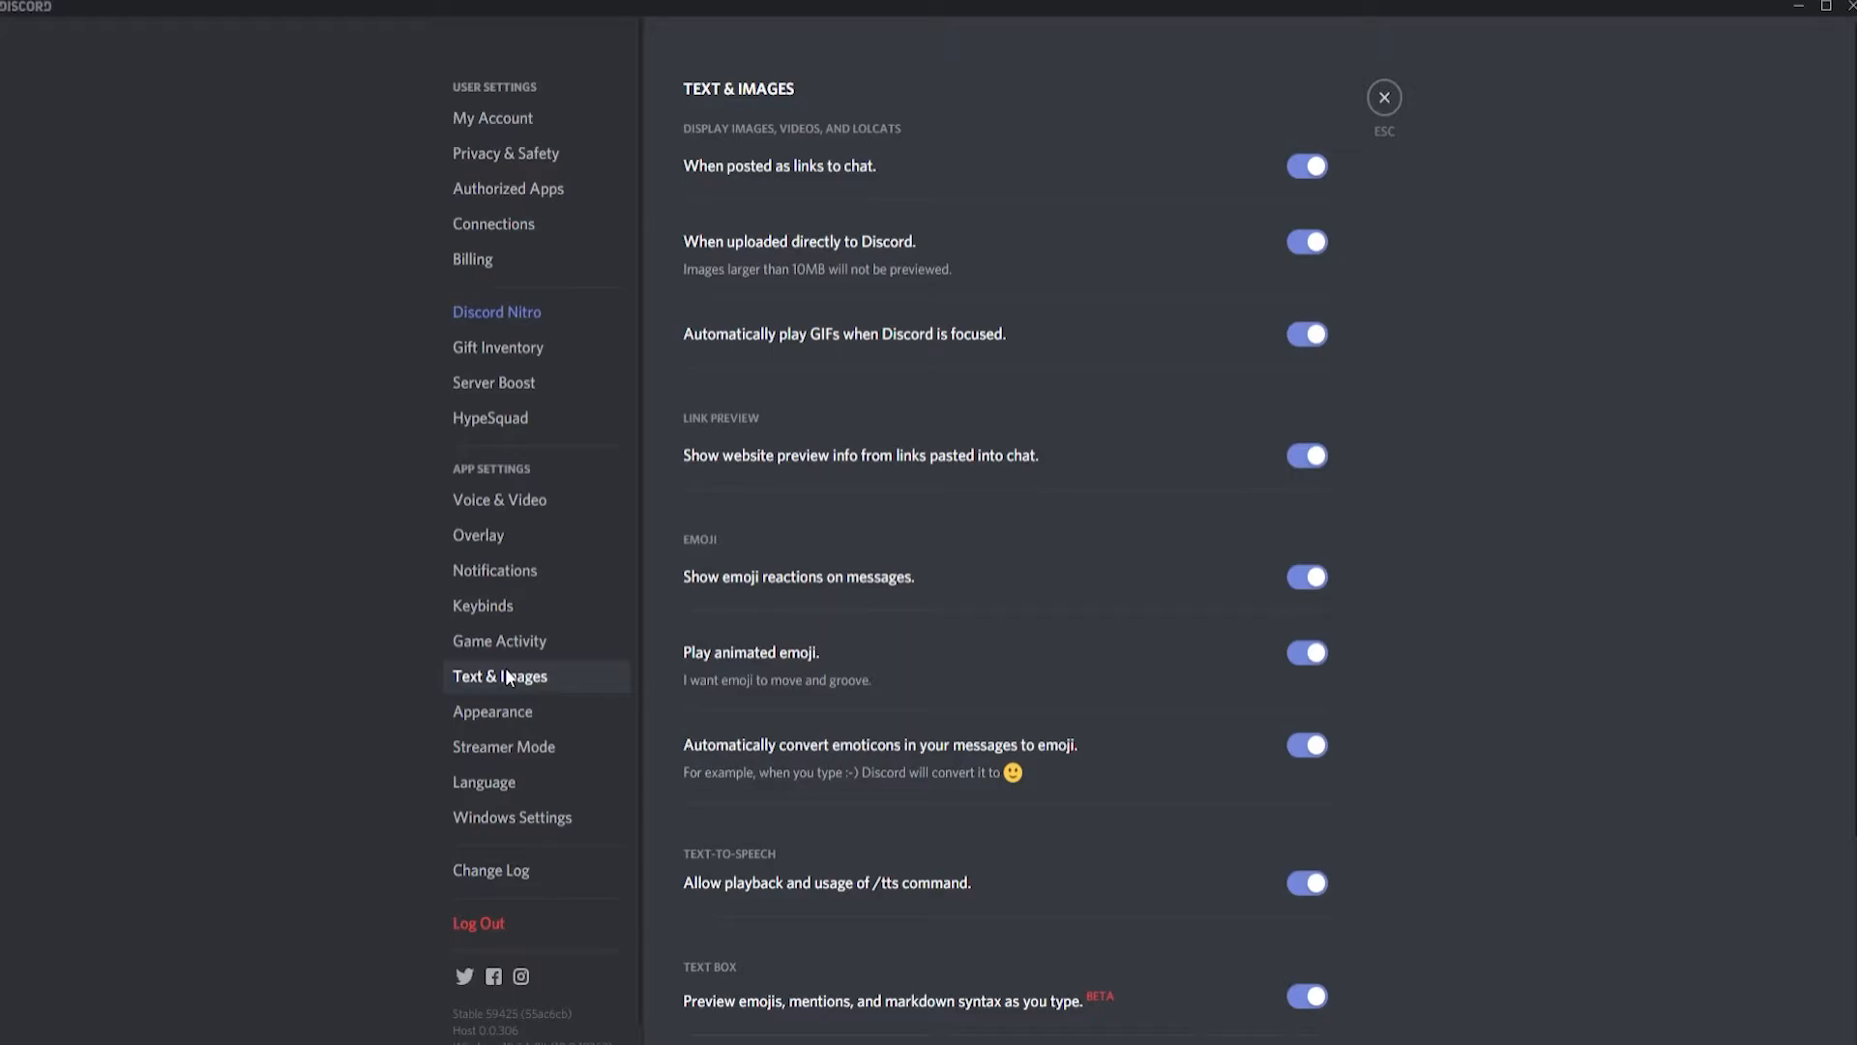
pyautogui.moveTo(886, 590)
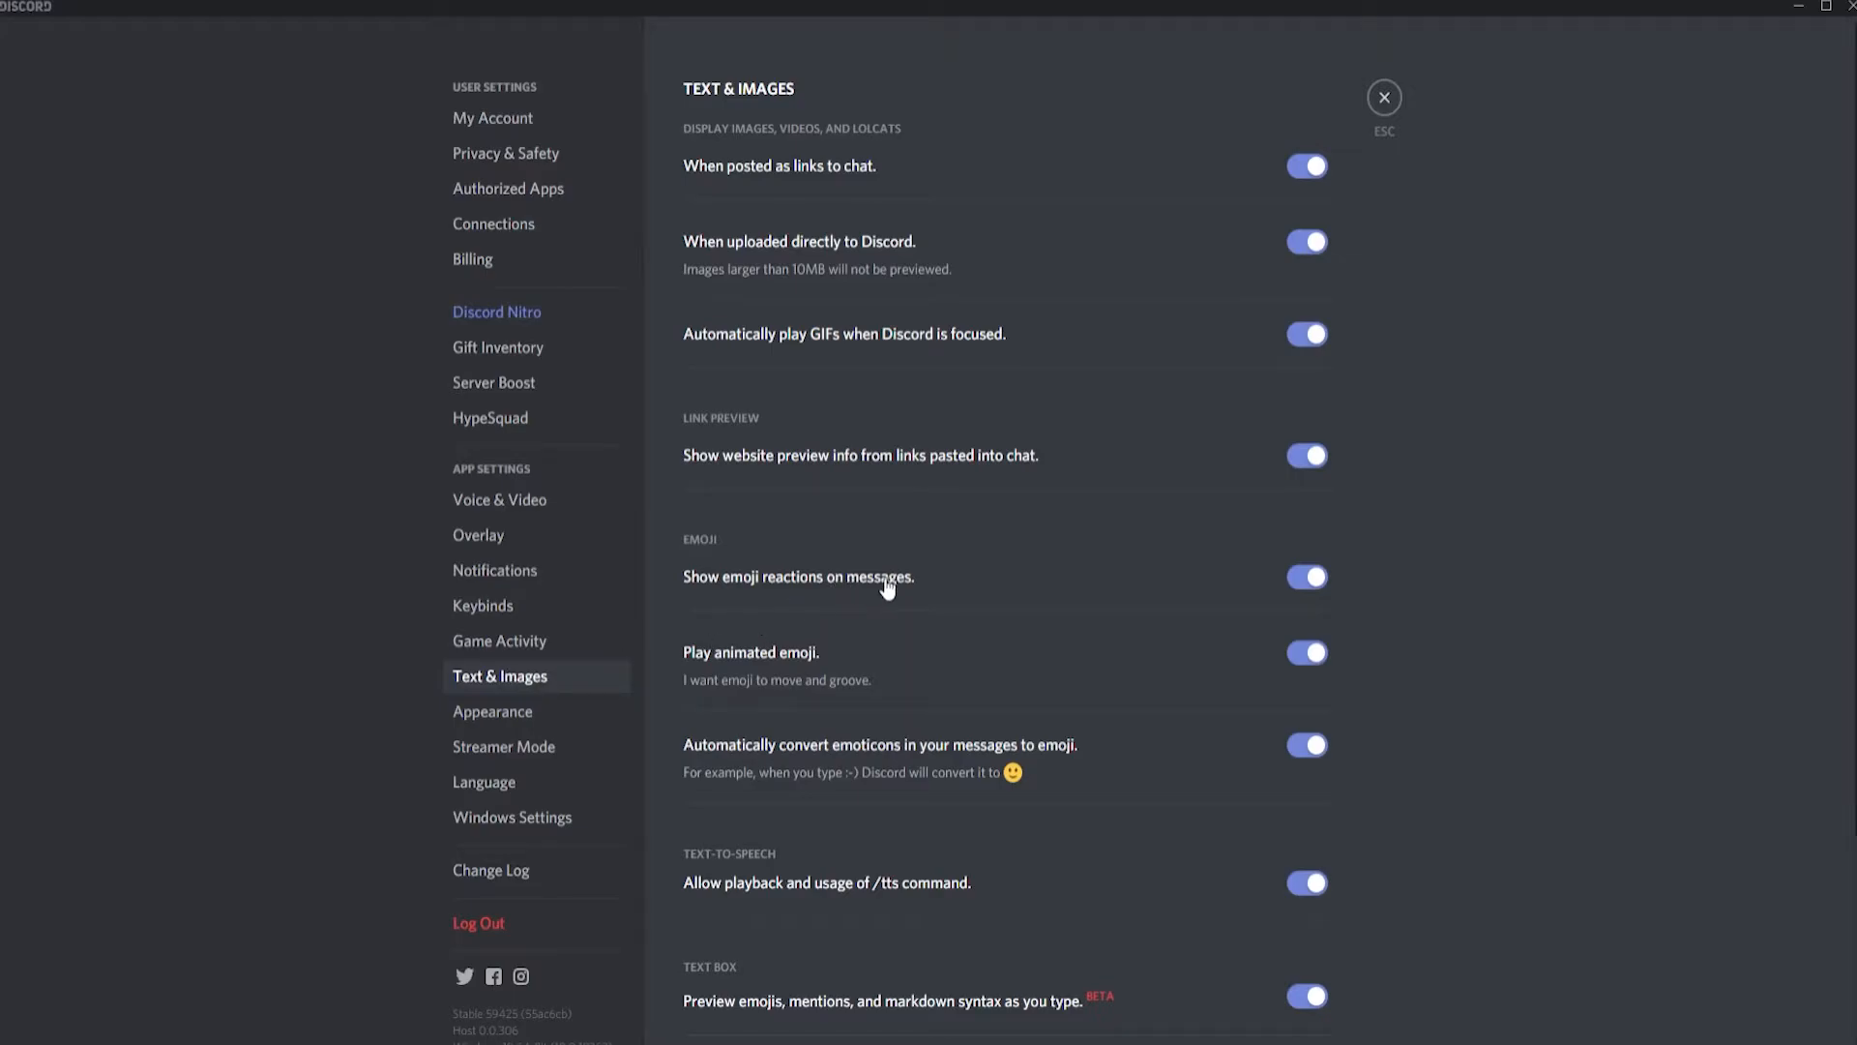
pyautogui.click(1307, 576)
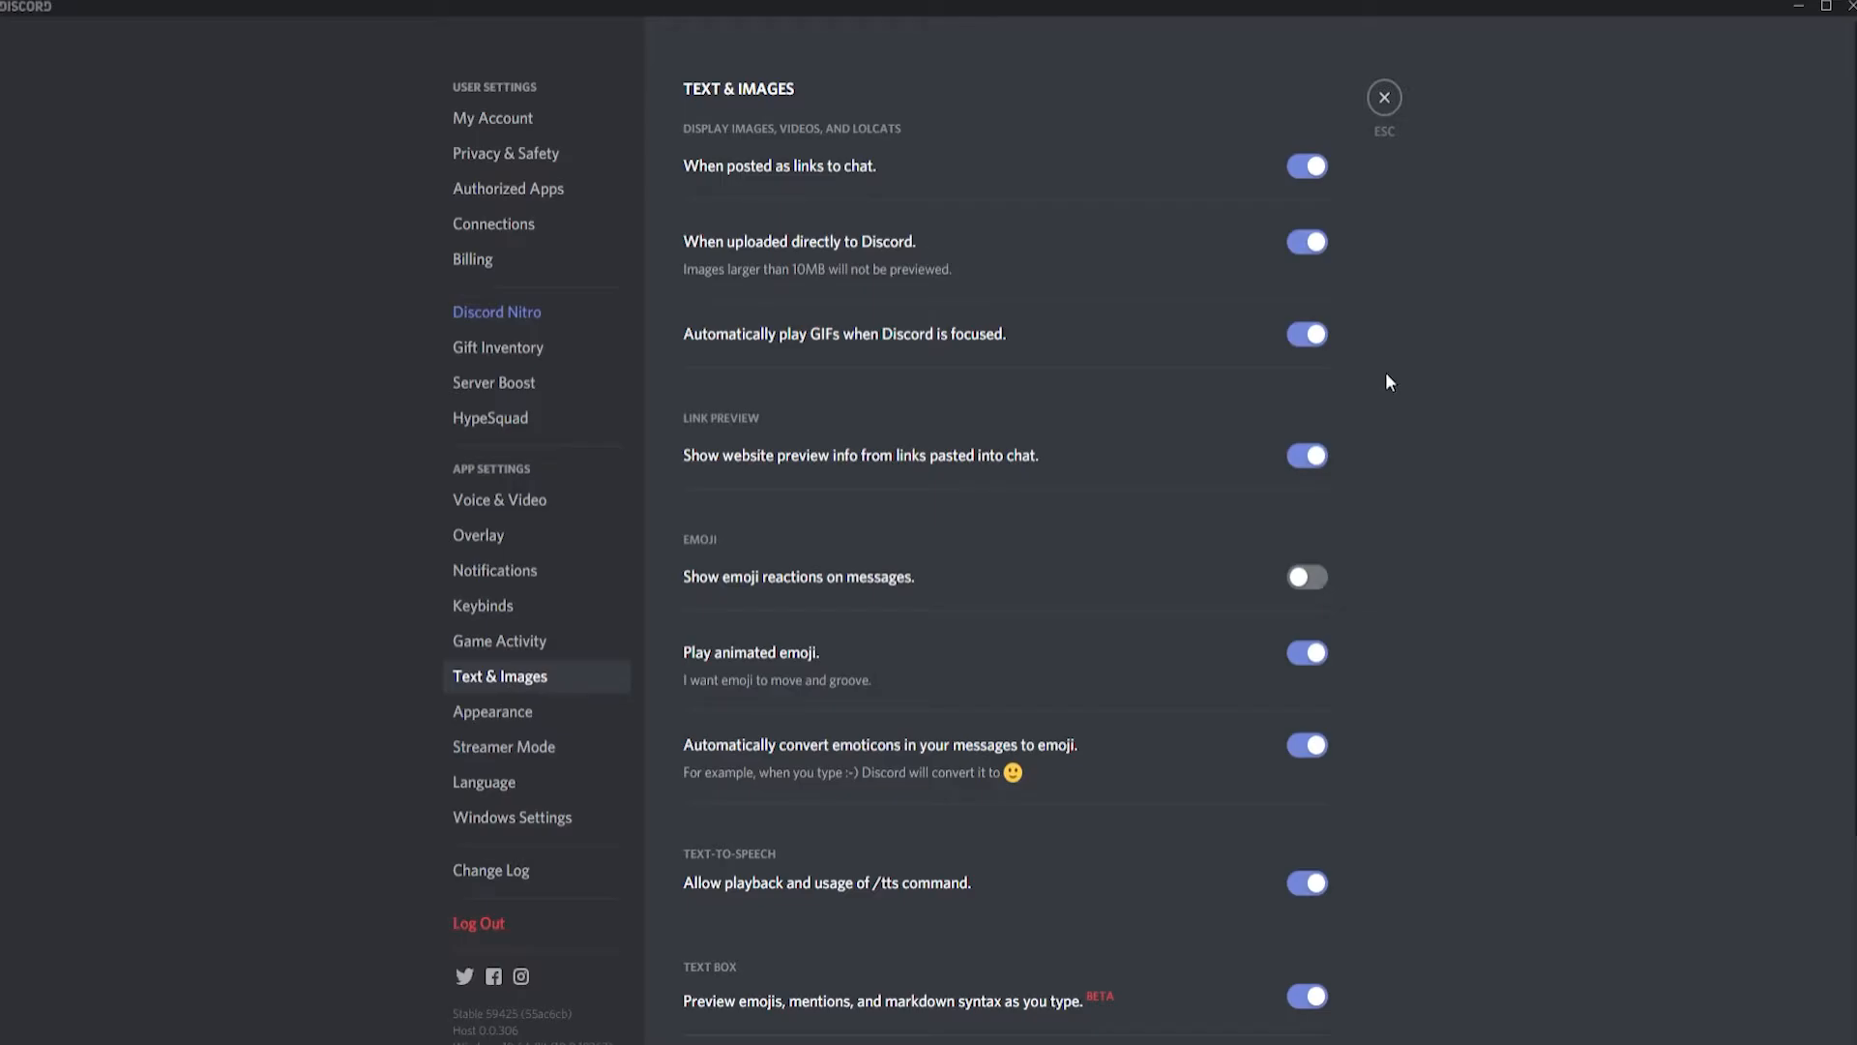
pyautogui.click(1383, 96)
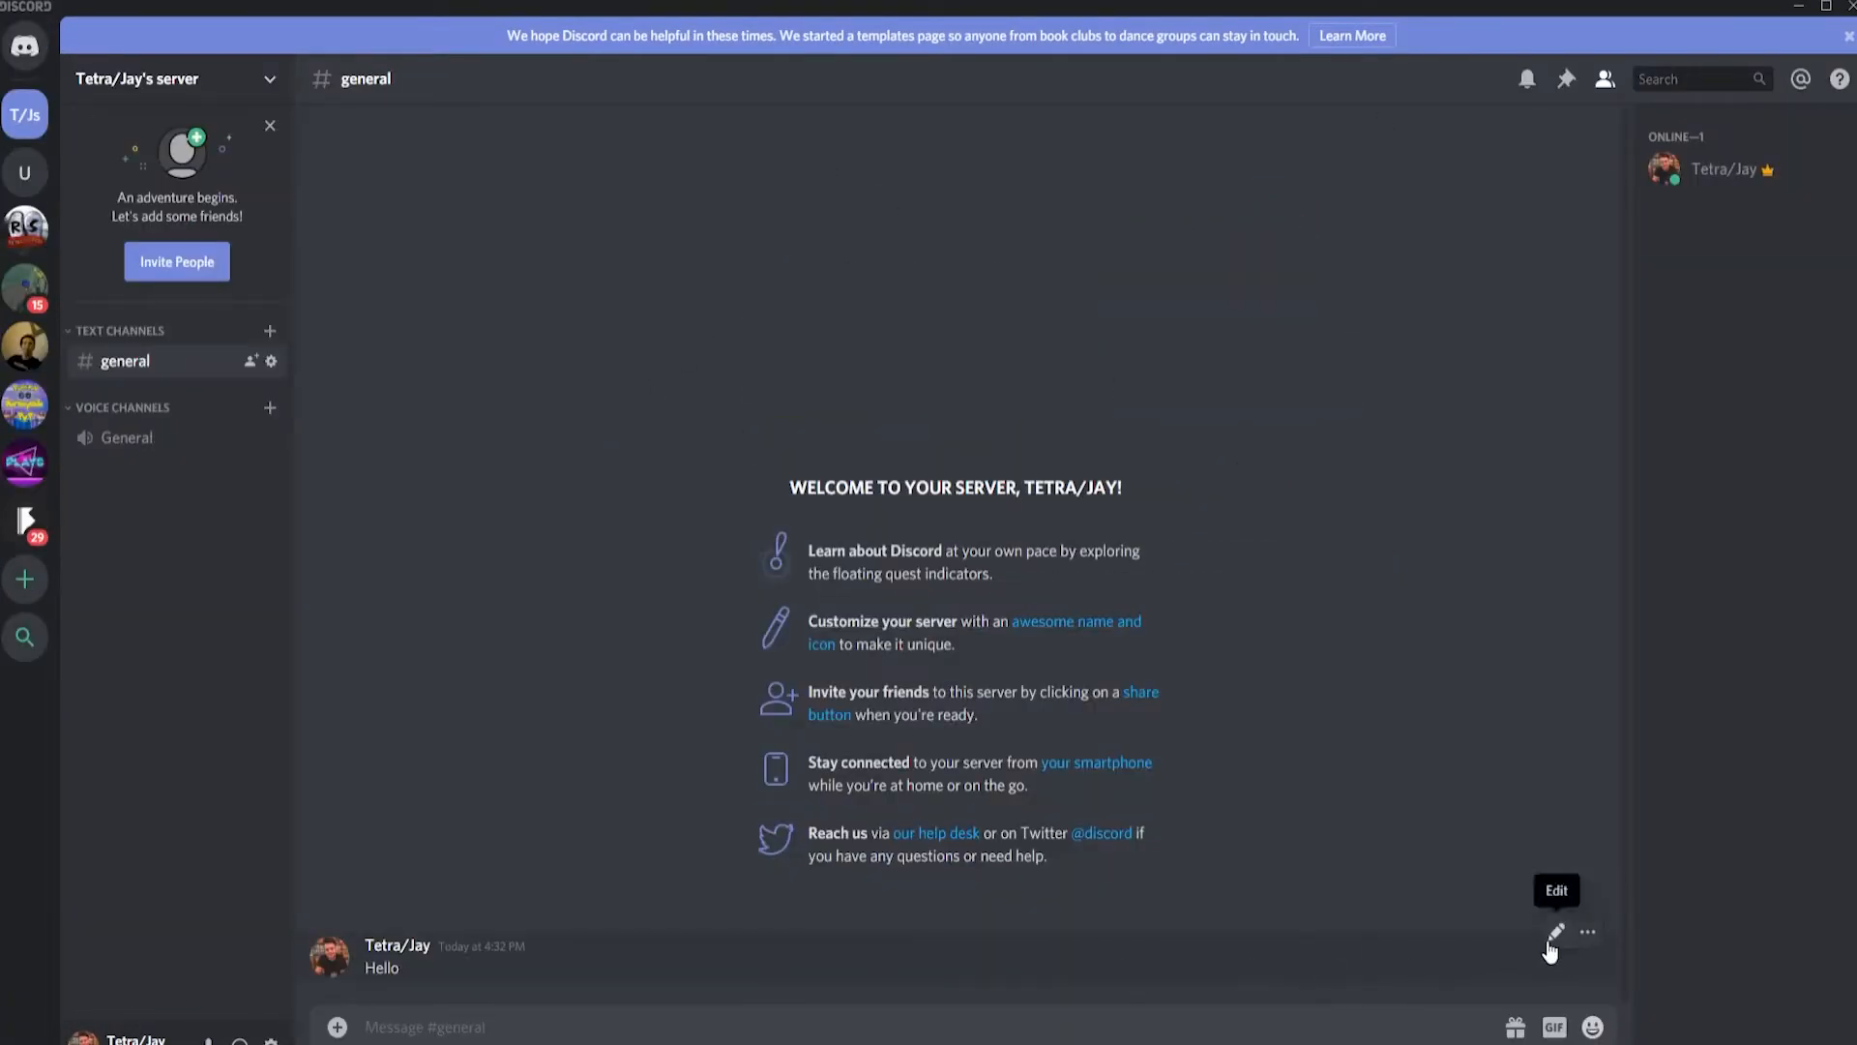
pyautogui.moveTo(1547, 962)
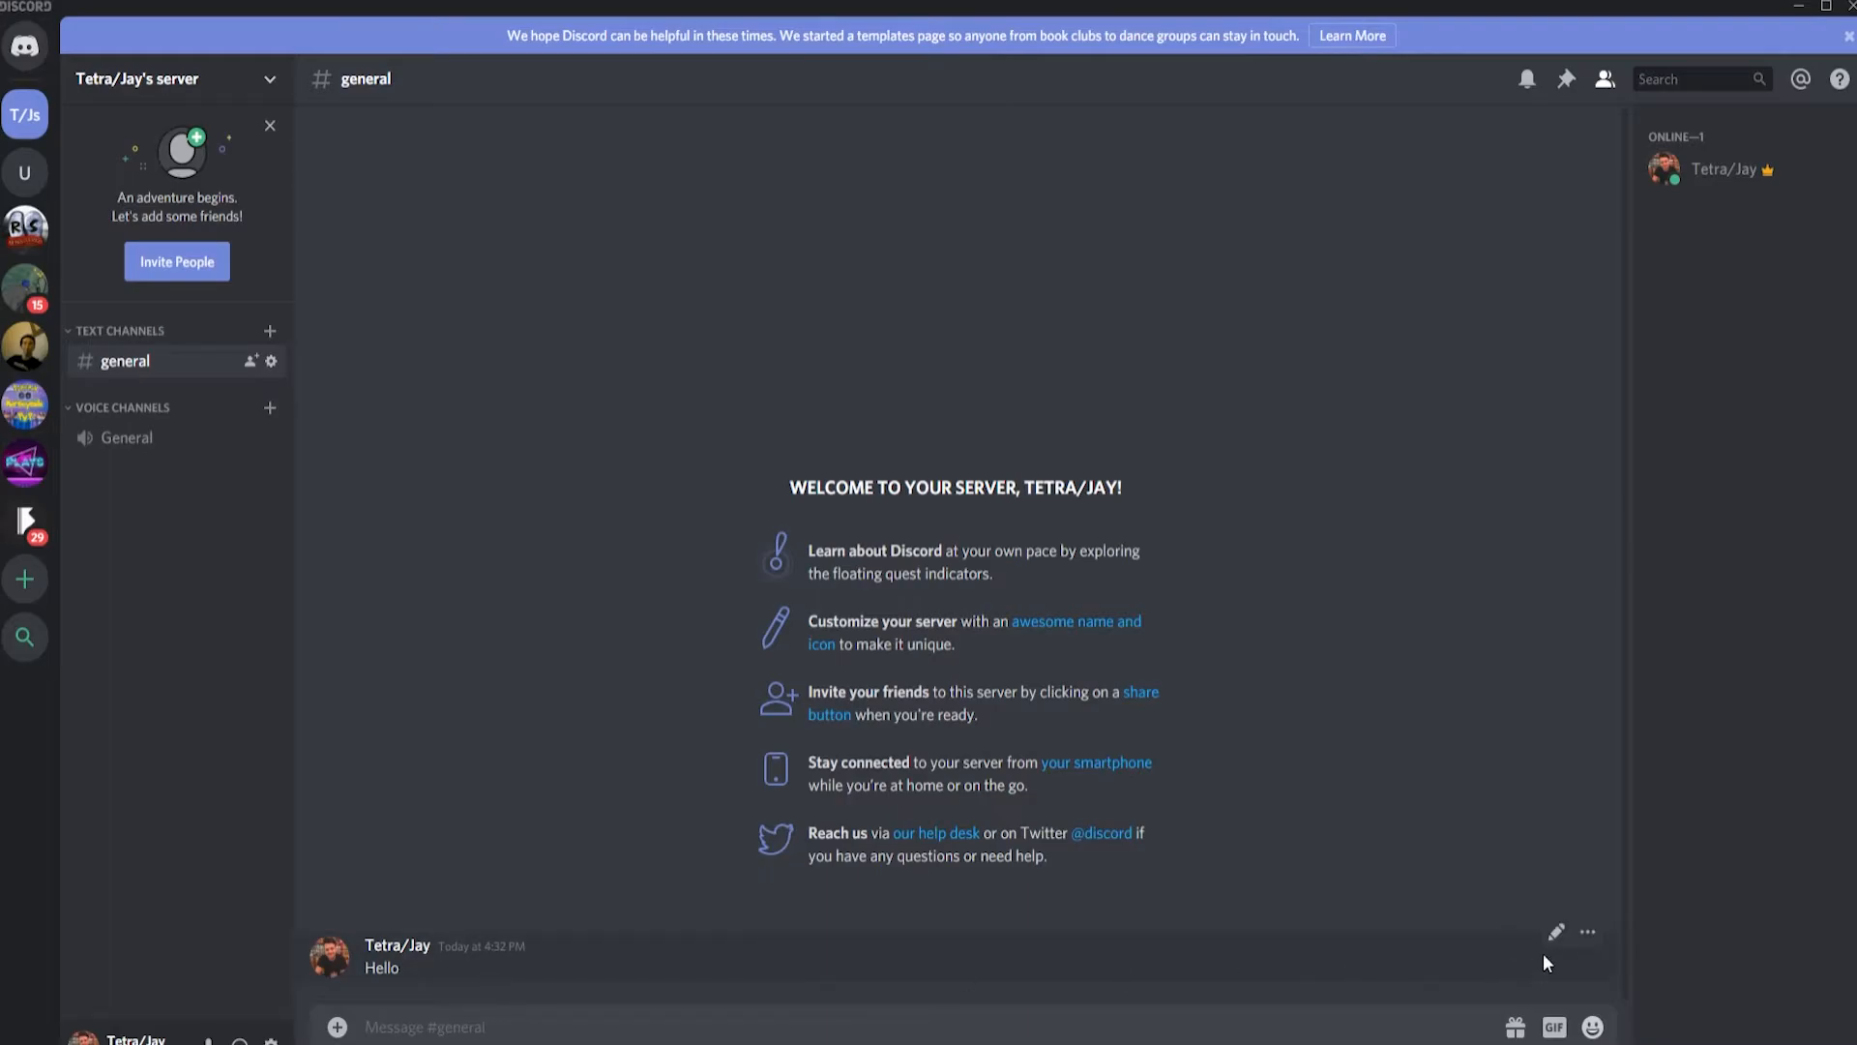
pyautogui.moveTo(1374, 1009)
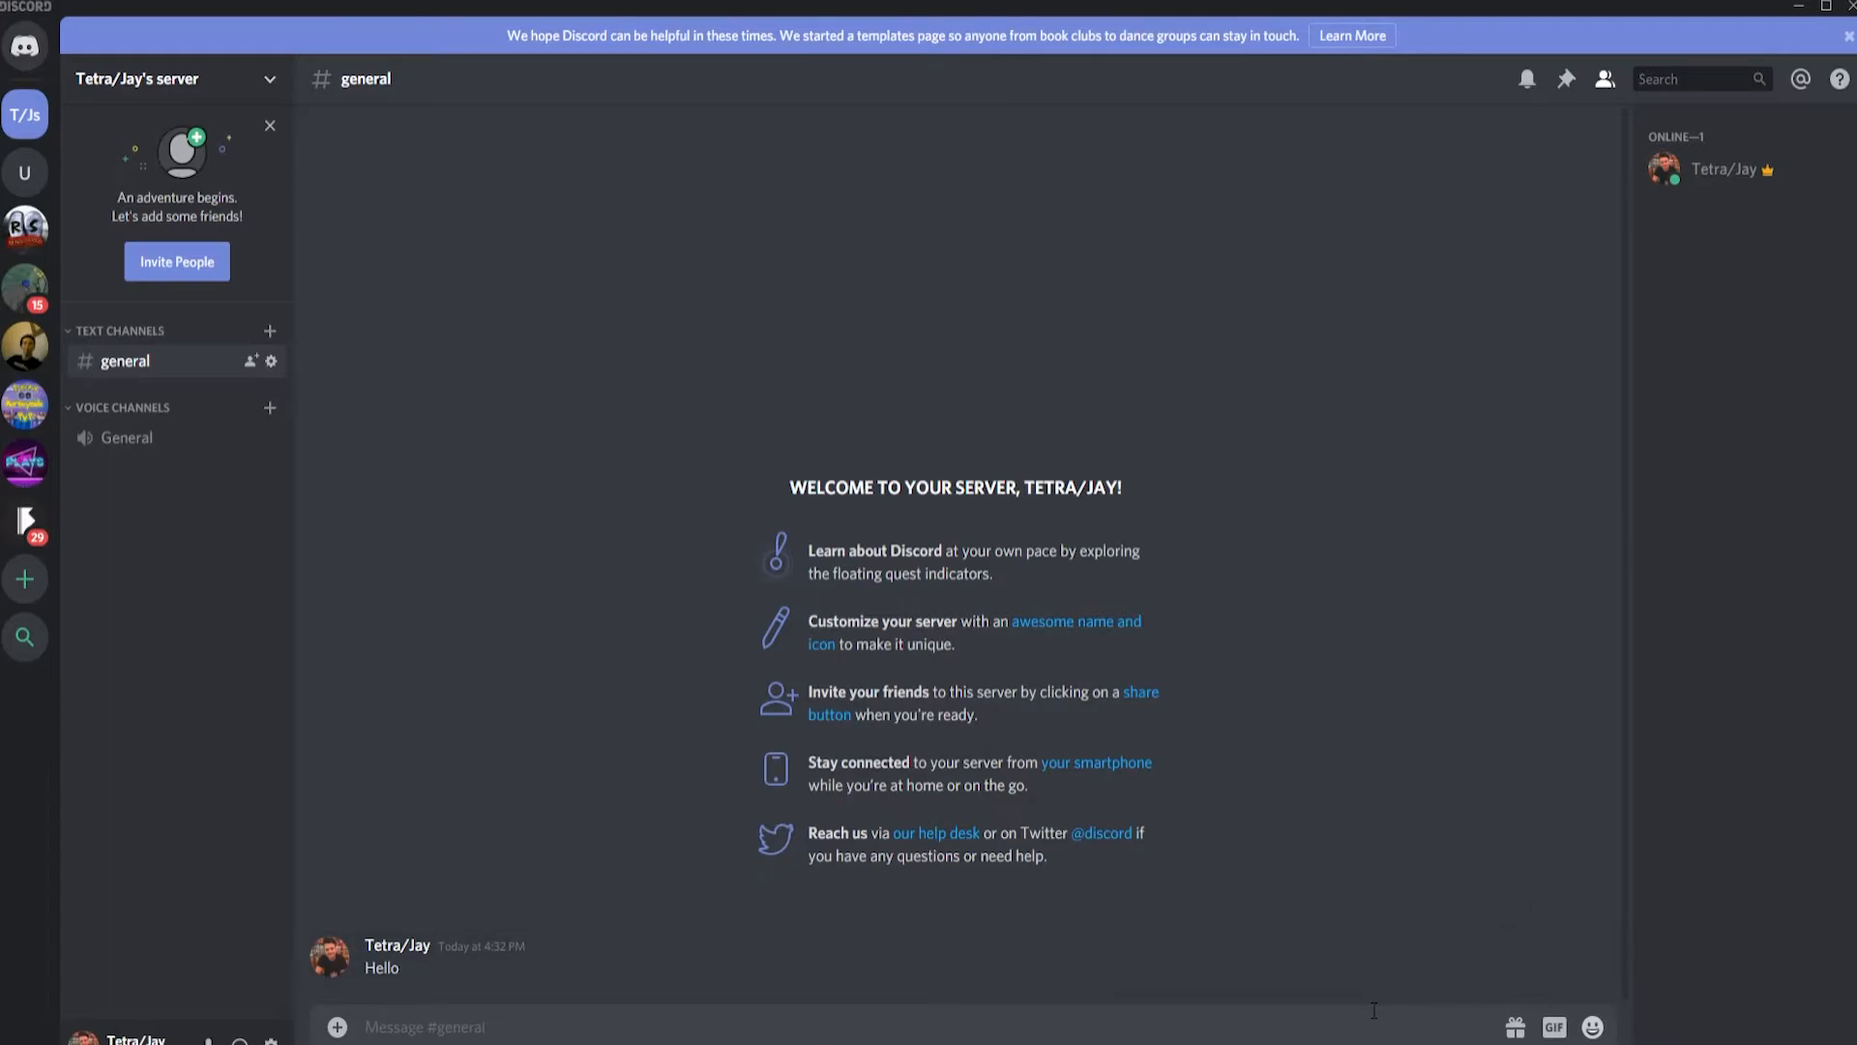